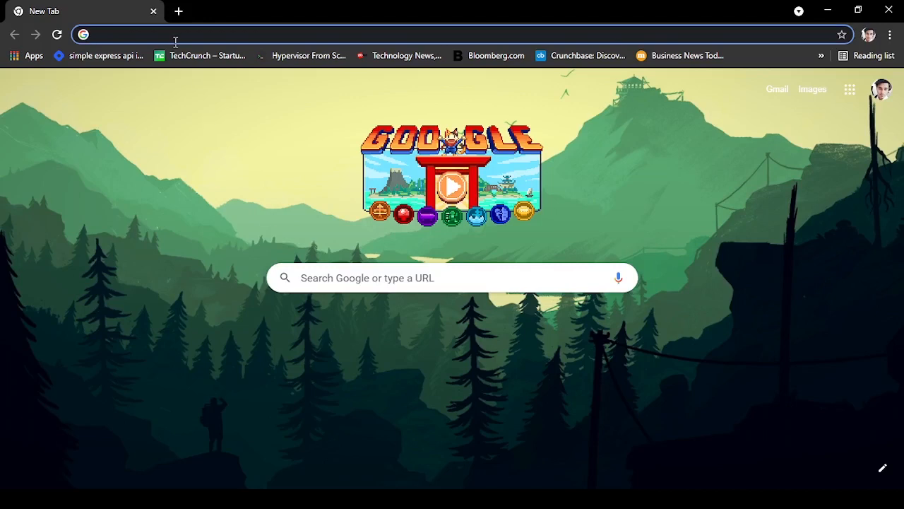
- Navigate the new tab to bundlephobia.com to reach its package search page
type("bundlephobia.com")
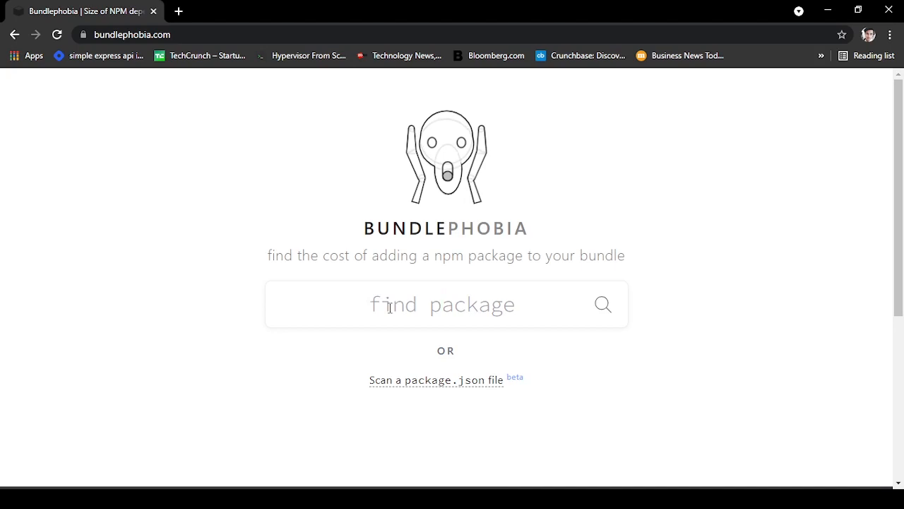
type("angular/core")
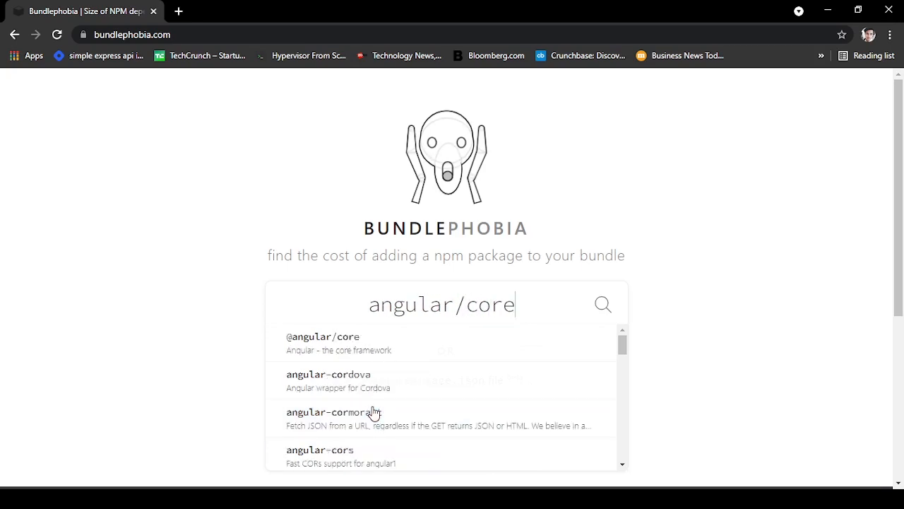
left_click(322, 336)
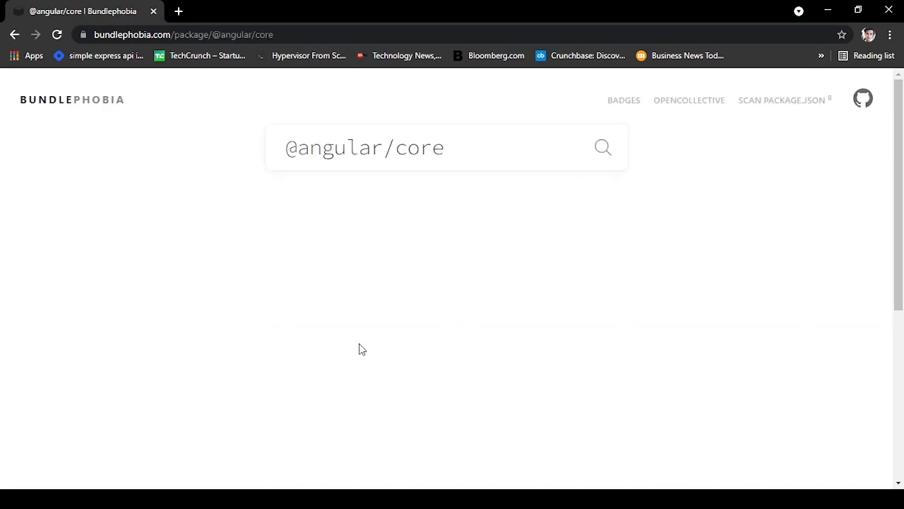
left_click(602, 147)
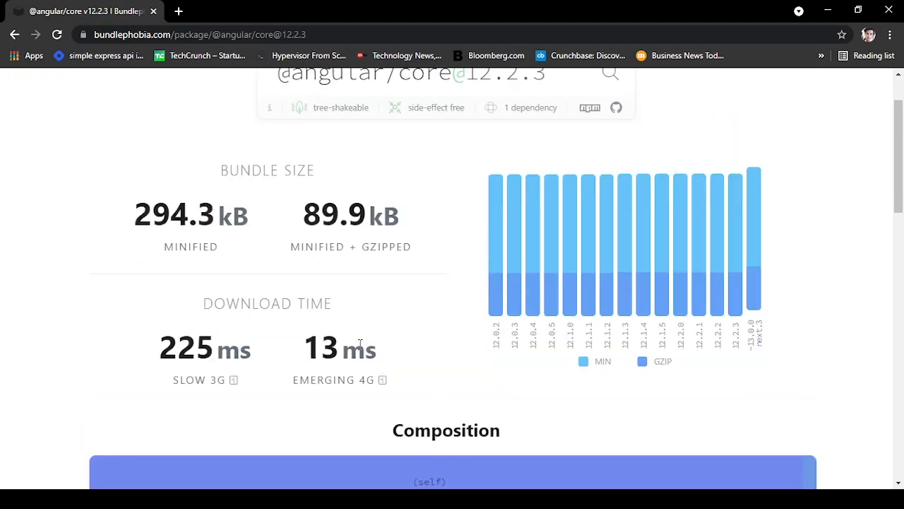
scroll("down", 3)
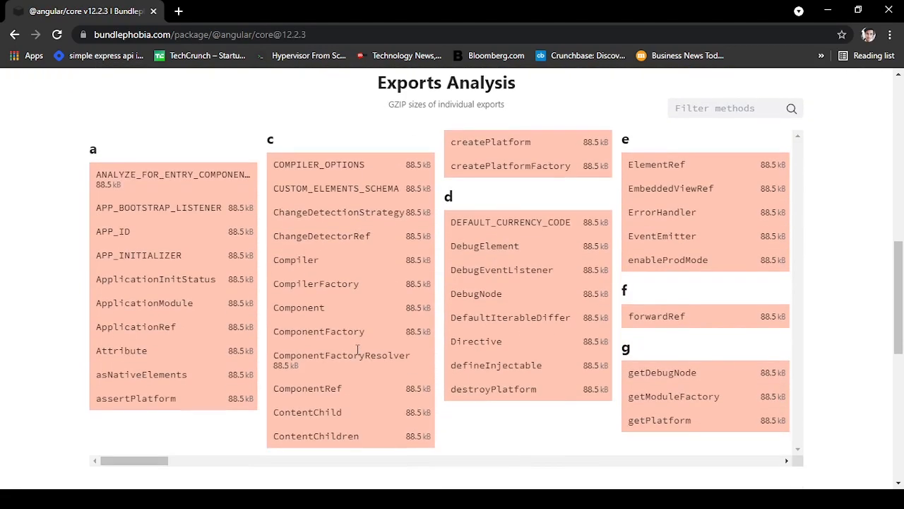
scroll("down", 3)
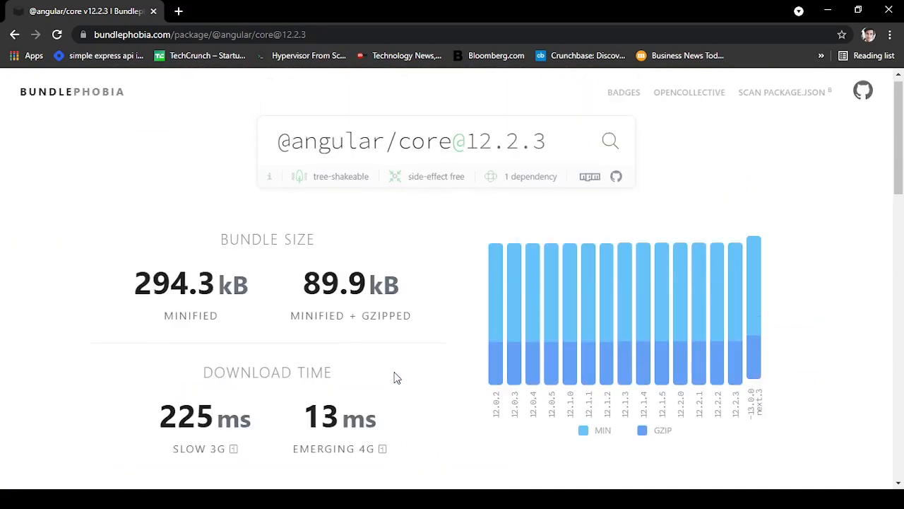
mouse_move(436, 376)
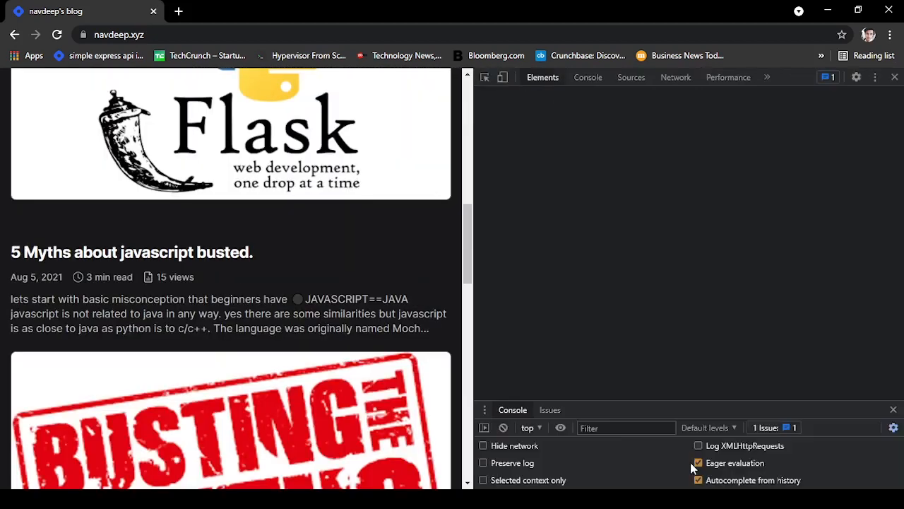
- Generate a Lighthouse report for navdeep.xyz and review its 79/98/93/92 category scores
left_click(725, 76)
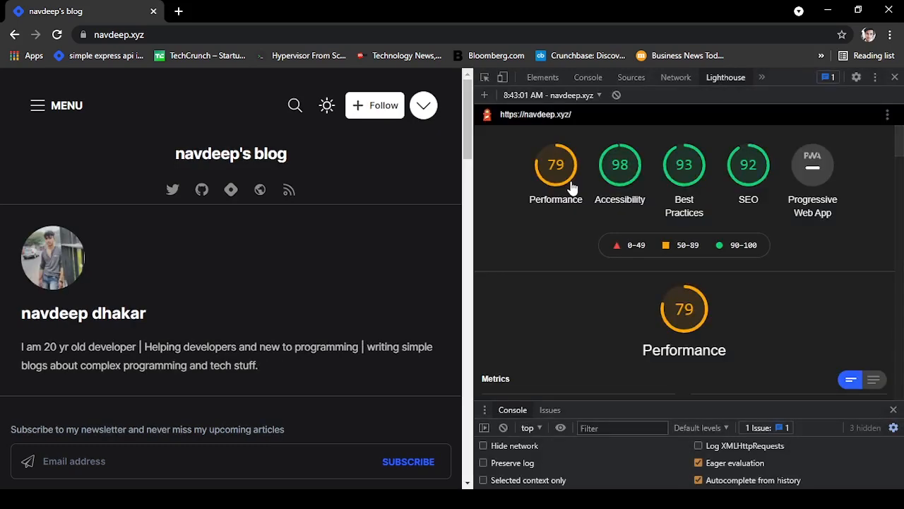
mouse_move(734, 217)
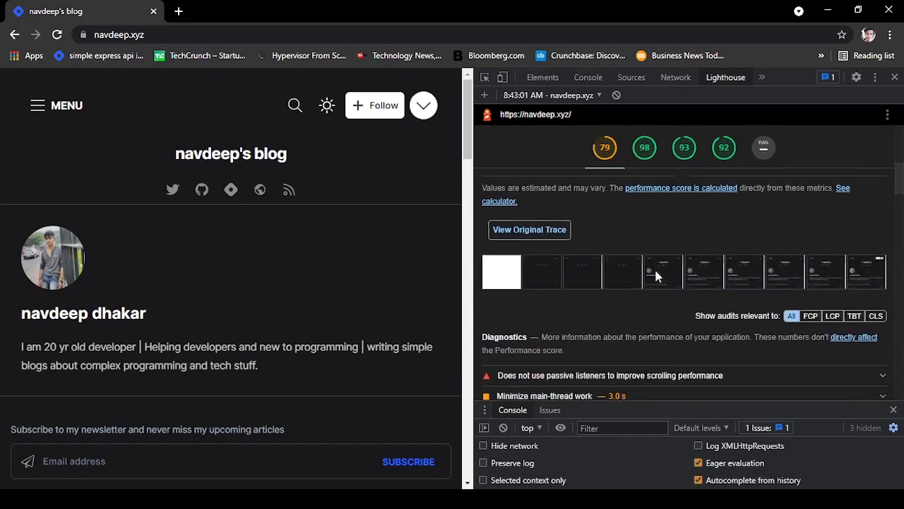
scroll("down", 3)
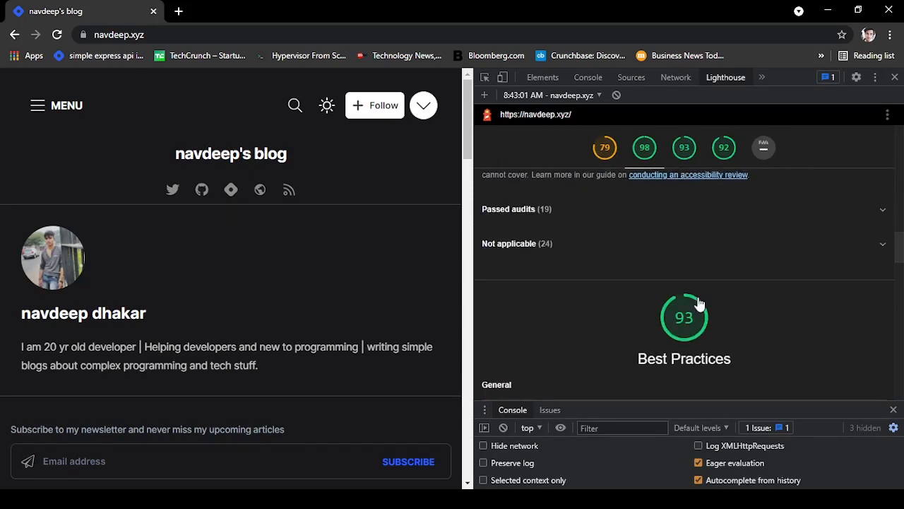
scroll("down", 3)
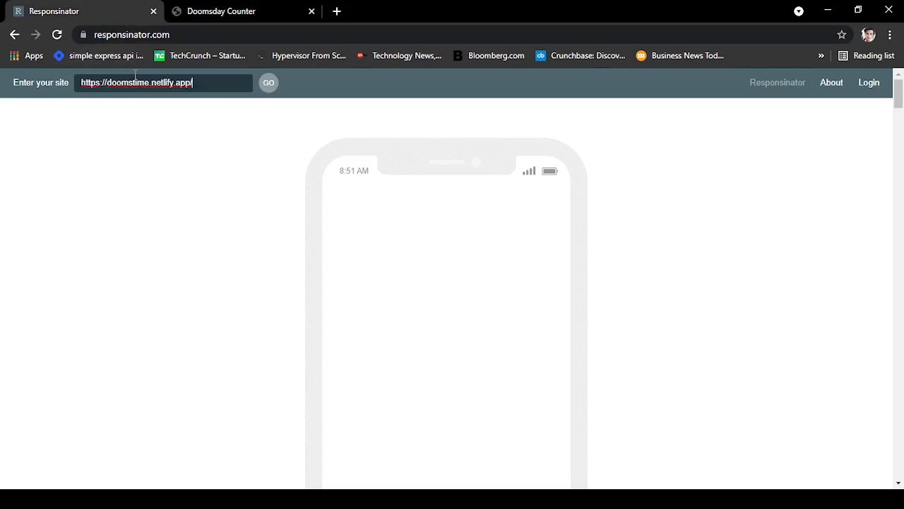
left_click(268, 82)
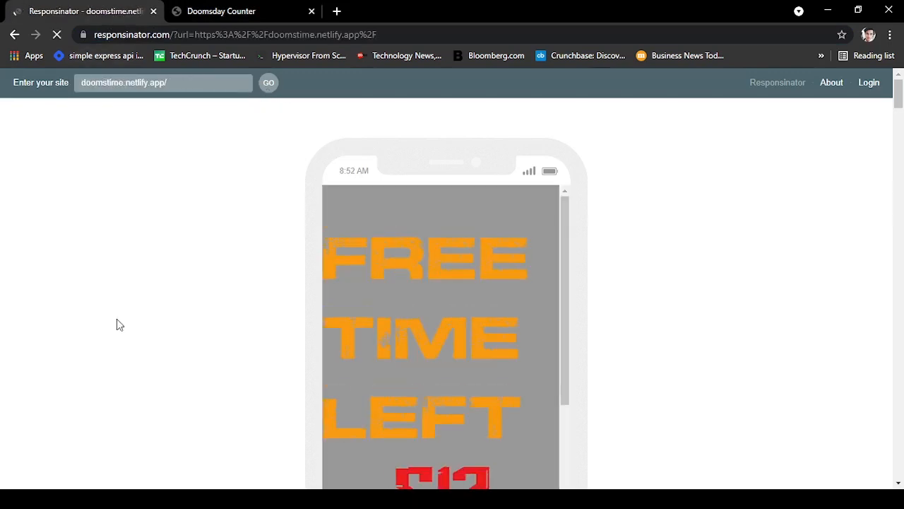
scroll("down", 3)
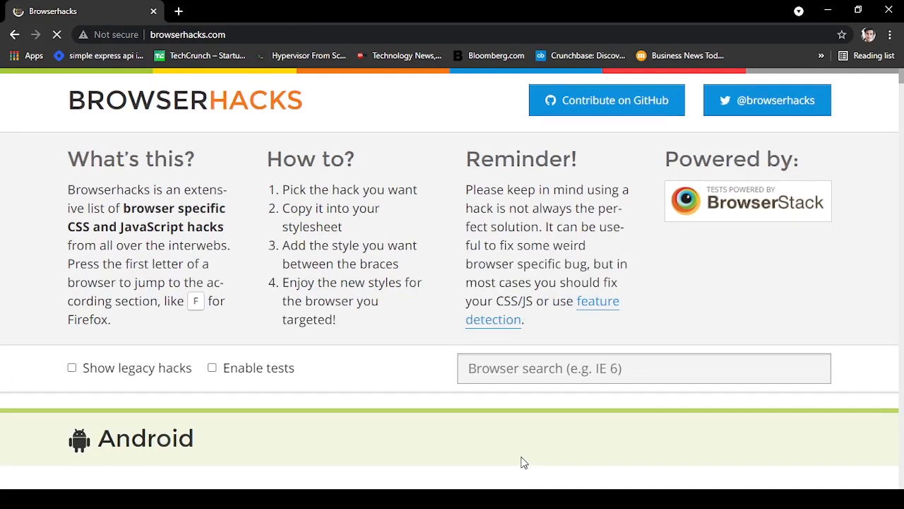
- Scroll through Browserhacks' Chrome and Firefox CSS and JavaScript hack sections
scroll("down", 3)
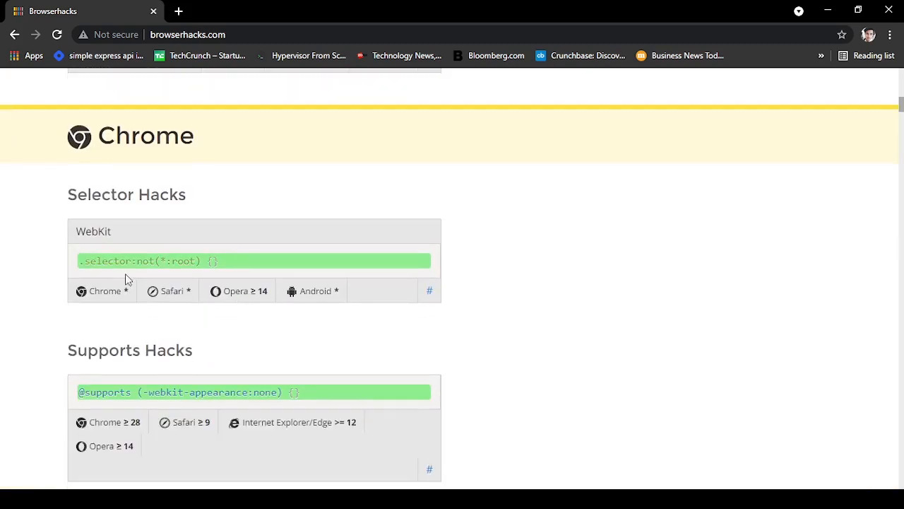
scroll("down", 3)
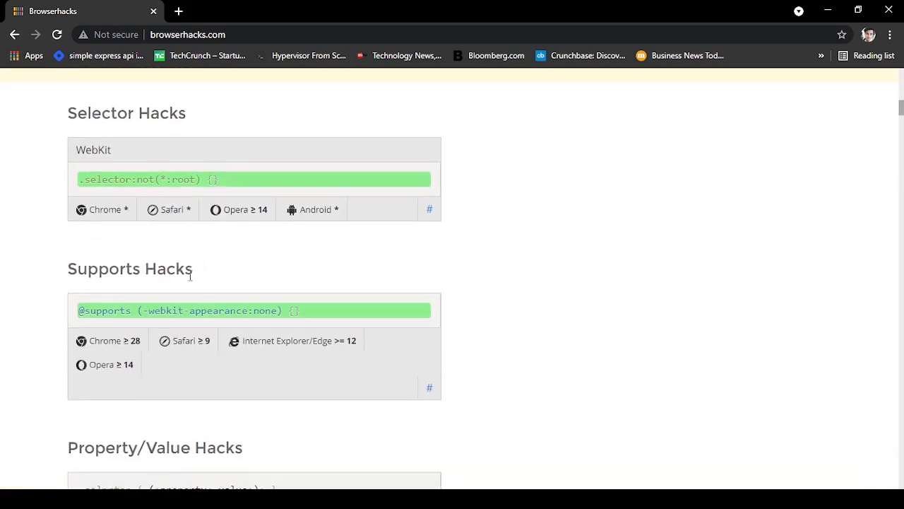
scroll("down", 3)
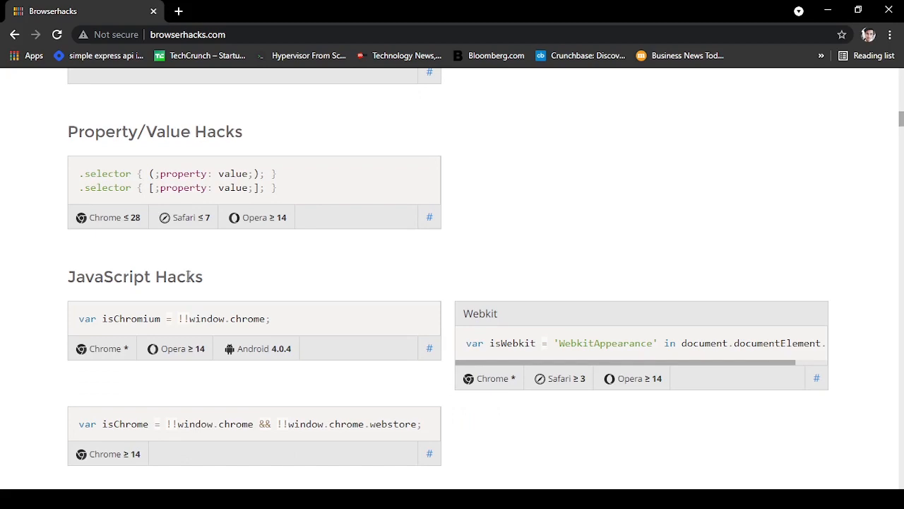
scroll("down", 3)
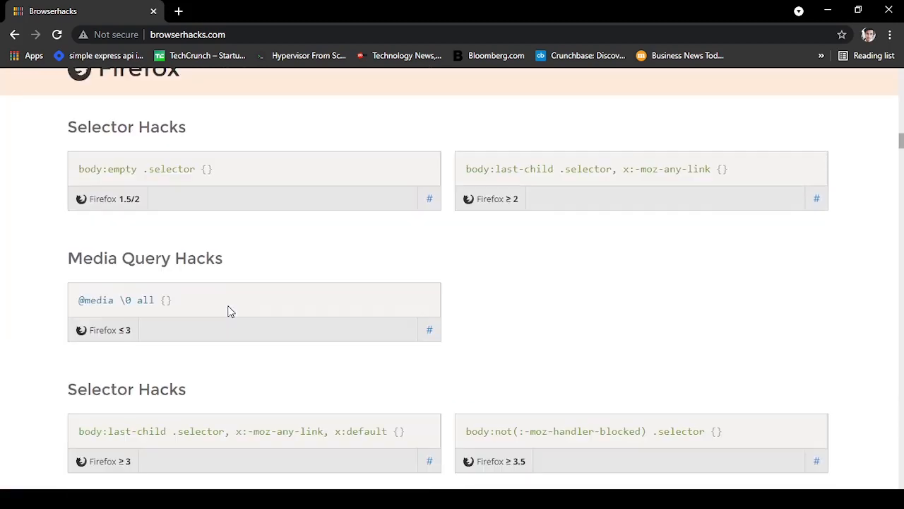
scroll("down", 3)
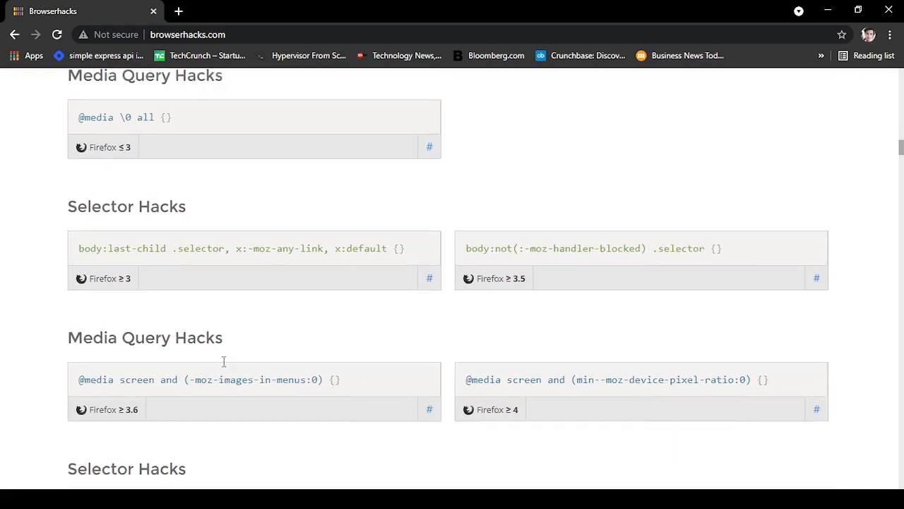
scroll("down", 3)
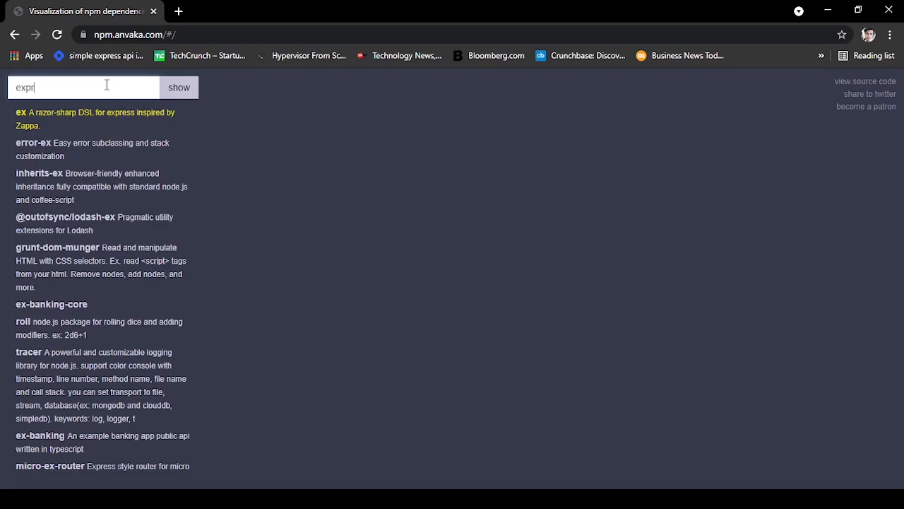
- Display the express 4.17.1 dependency graph on npm.anvaka.com
left_click(178, 88)
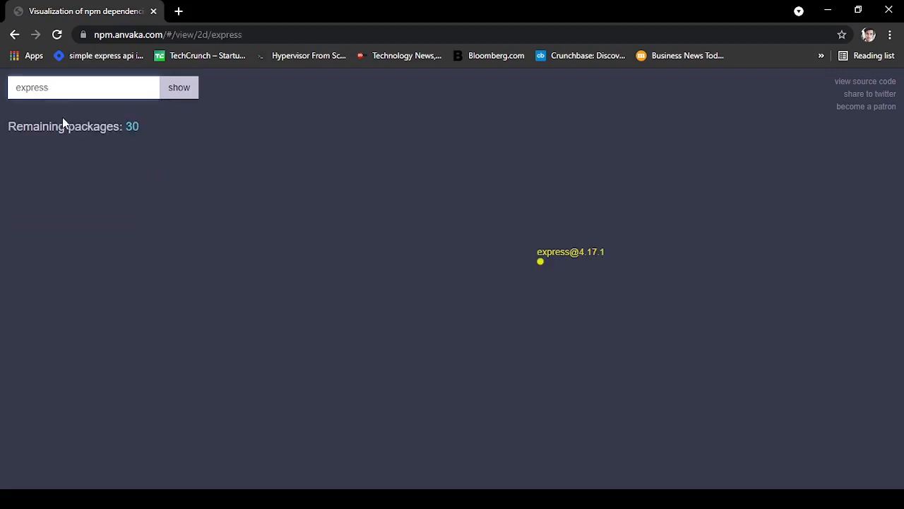